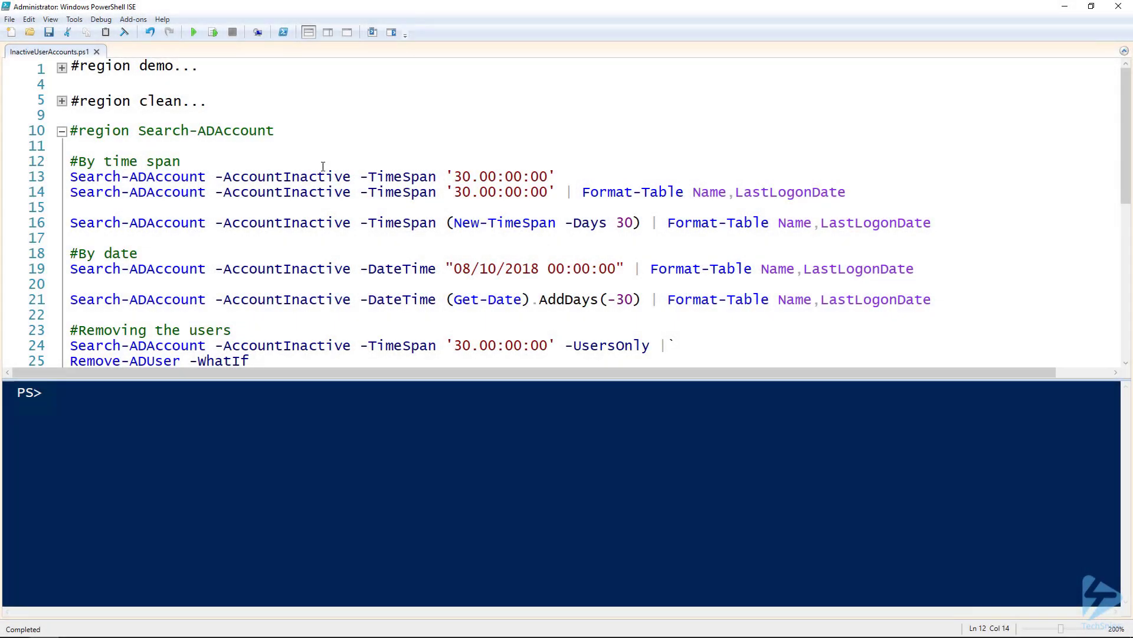
# - Run the 30-day Search-ADAccount query, then its Format-Table Name,LastLogonDate version
pyautogui.click(182, 162)
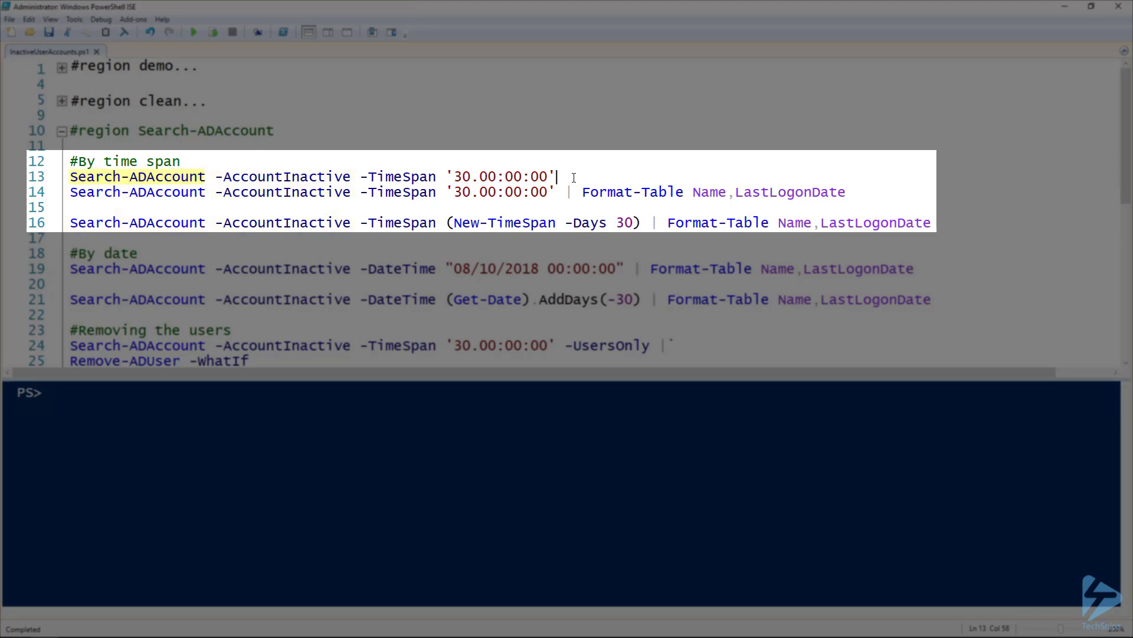
pyautogui.doubleClick(282, 176)
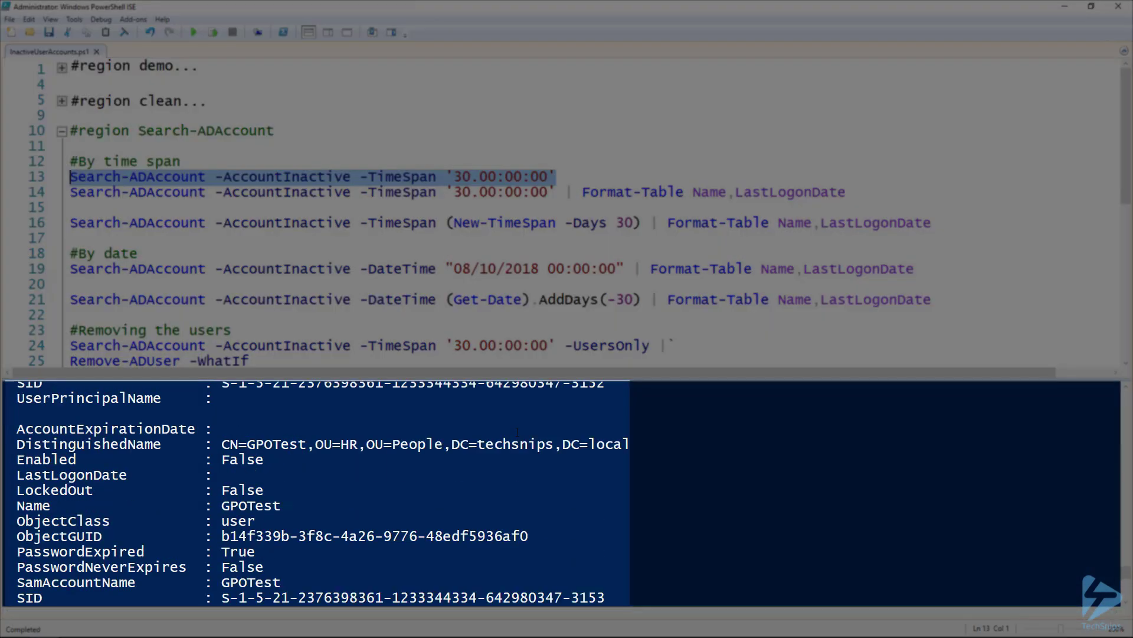
pyautogui.scroll(-3)
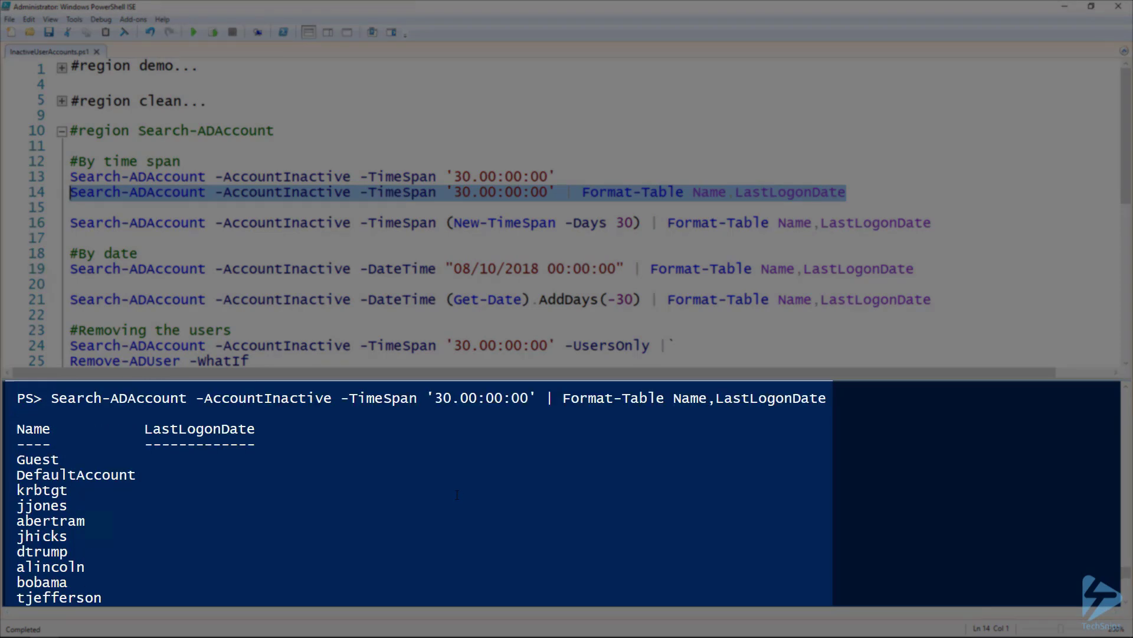
pyautogui.scroll(-3)
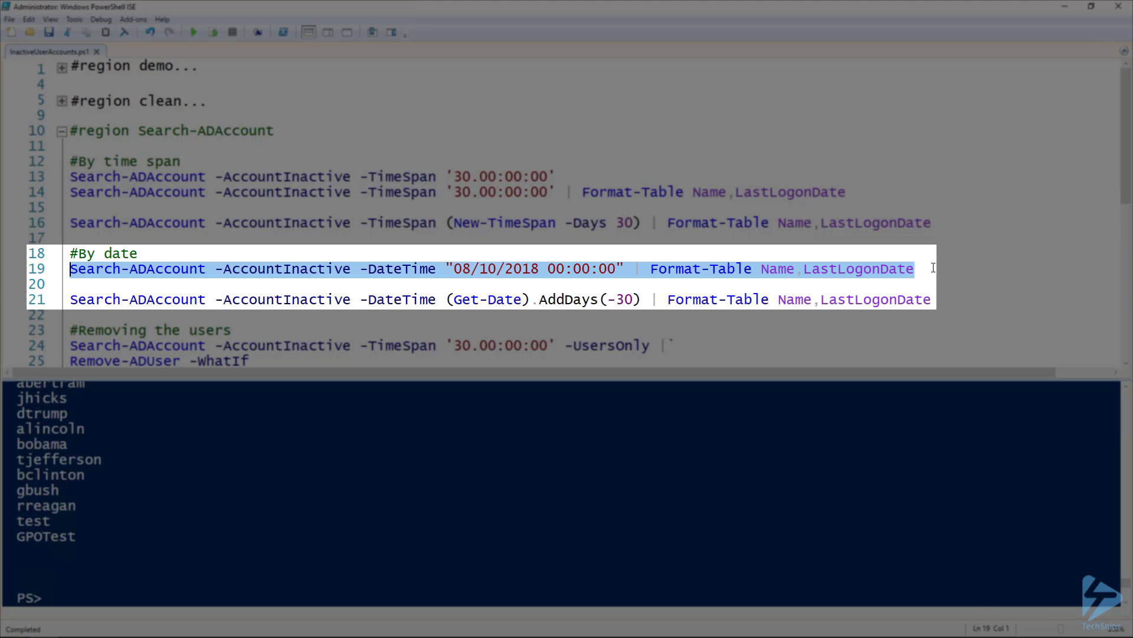
pyautogui.moveTo(963, 300)
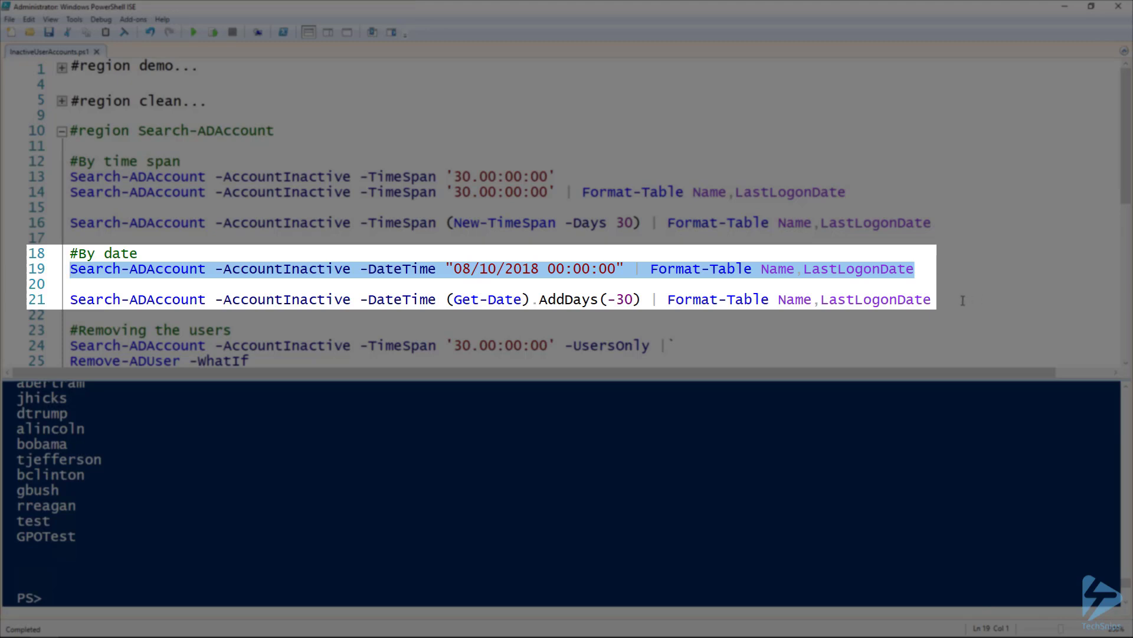
pyautogui.doubleClick(486, 299)
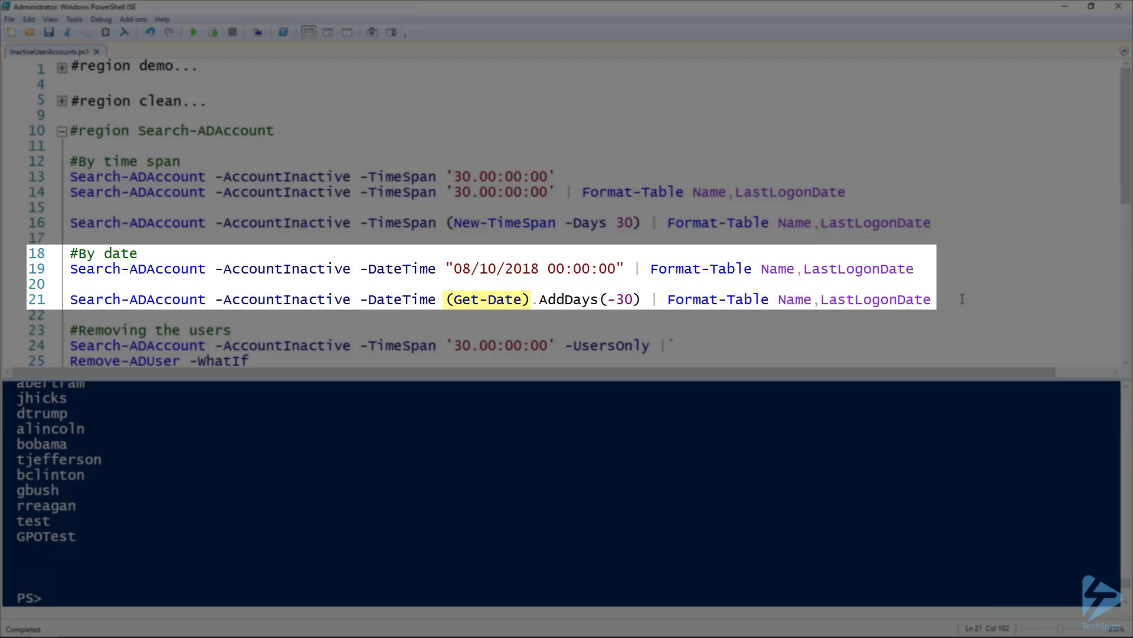
pyautogui.scroll(-3)
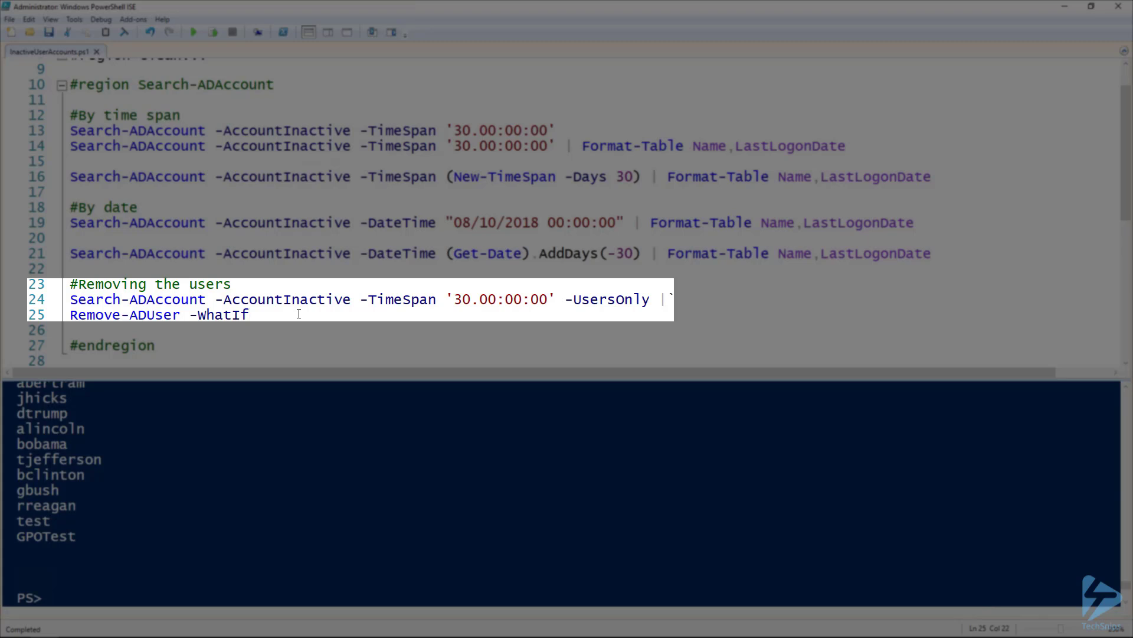
pyautogui.moveTo(261, 314)
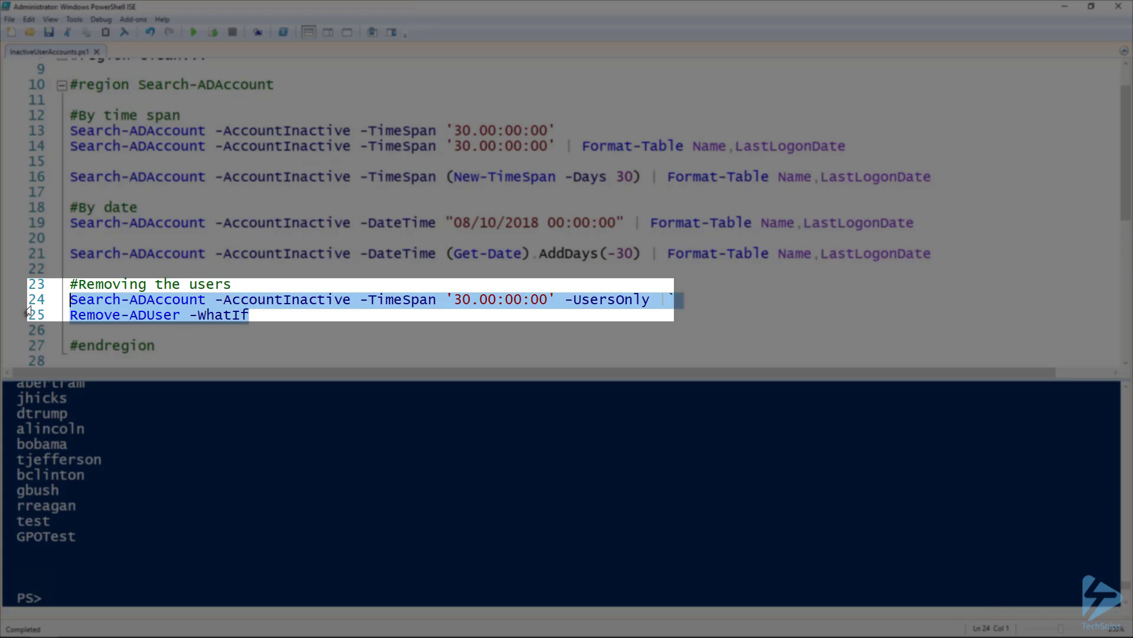
# - Run the Search-ADAccount -UsersOnly | Remove-ADUser -WhatIf pipeline and clear the selection
pyautogui.click(212, 33)
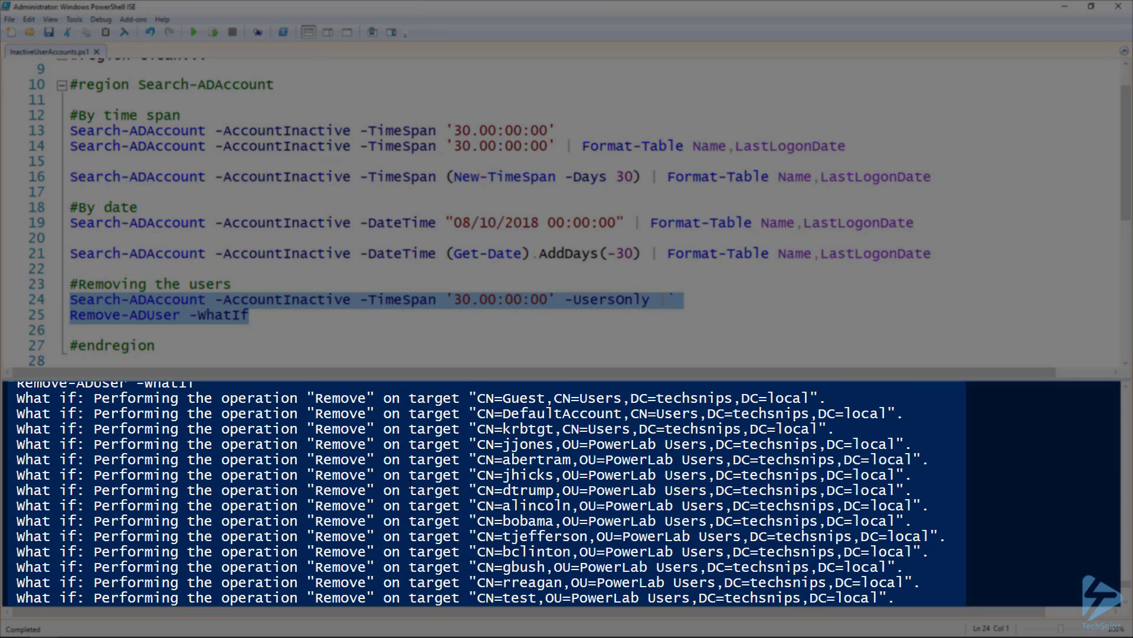
pyautogui.scroll(-3)
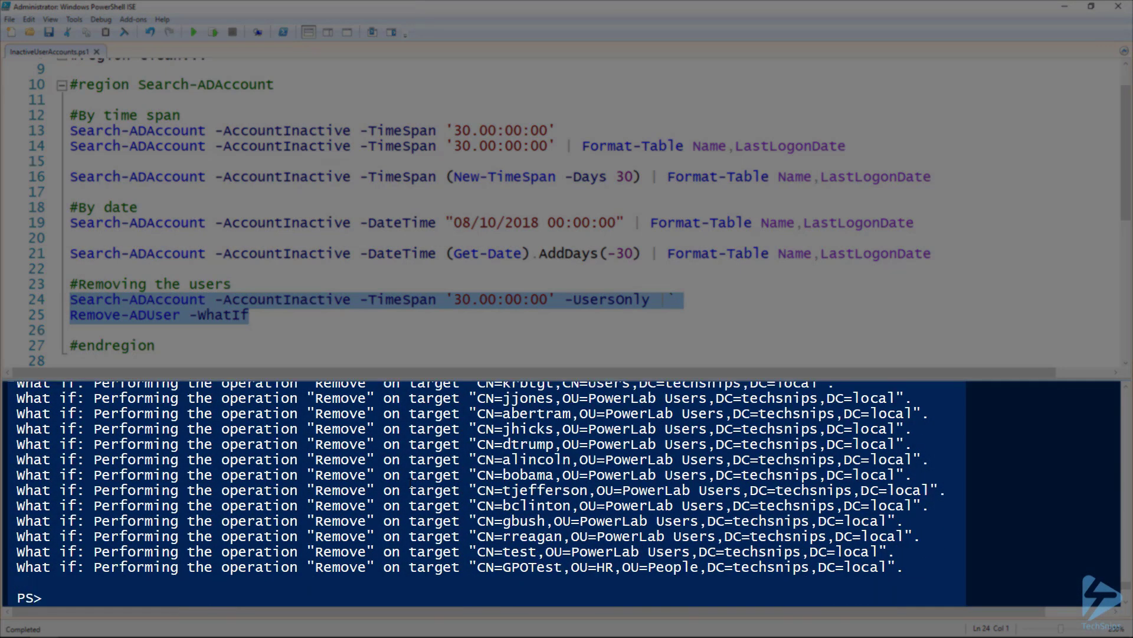
pyautogui.click(262, 314)
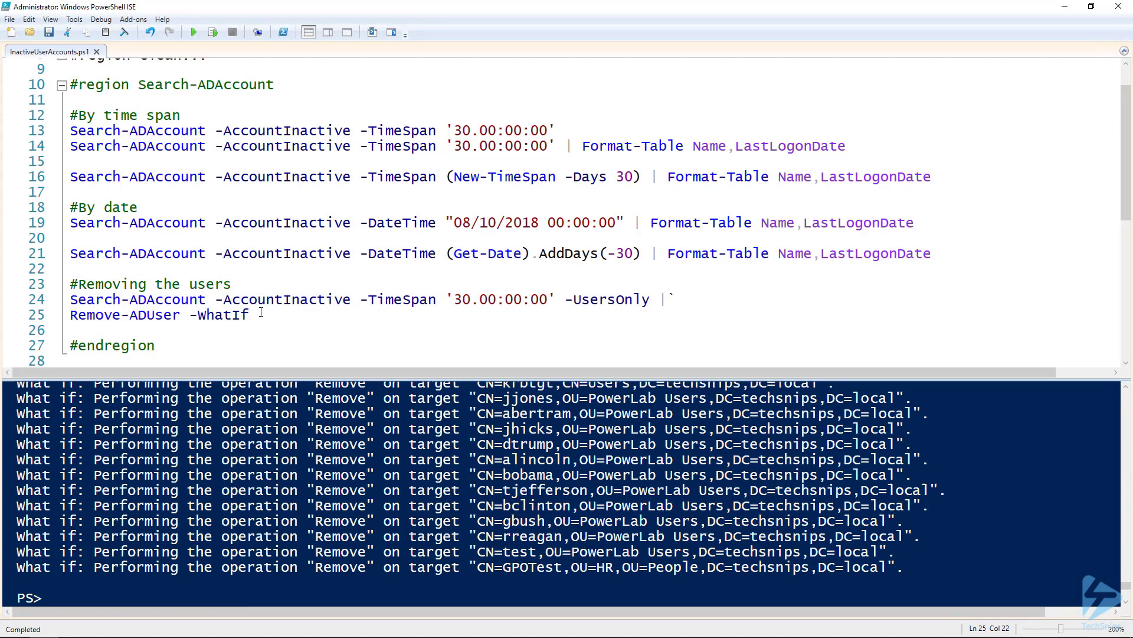
pyautogui.click(246, 314)
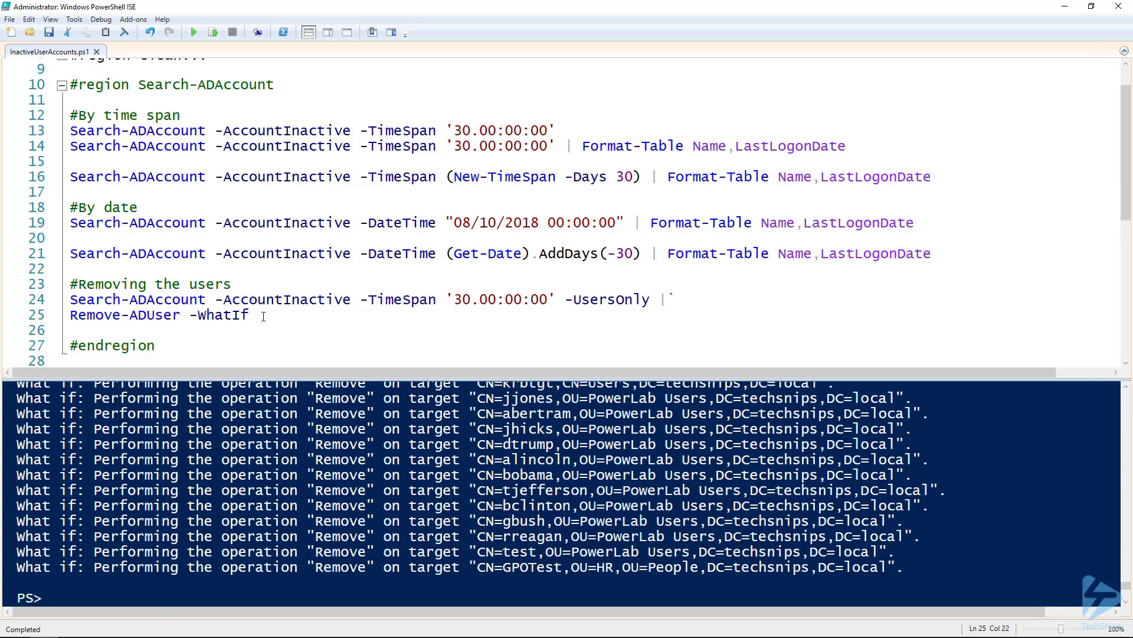
# - Run the pipeline on lines 32–37 listing each inactive user's account age
pyautogui.scroll(-3)
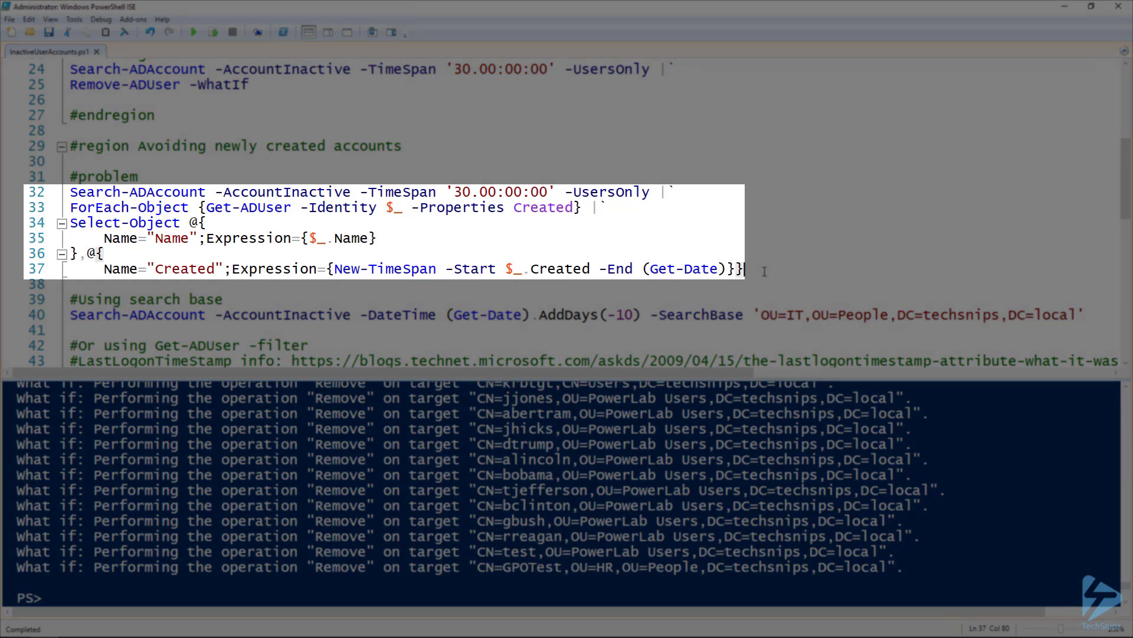
pyautogui.doubleClick(128, 207)
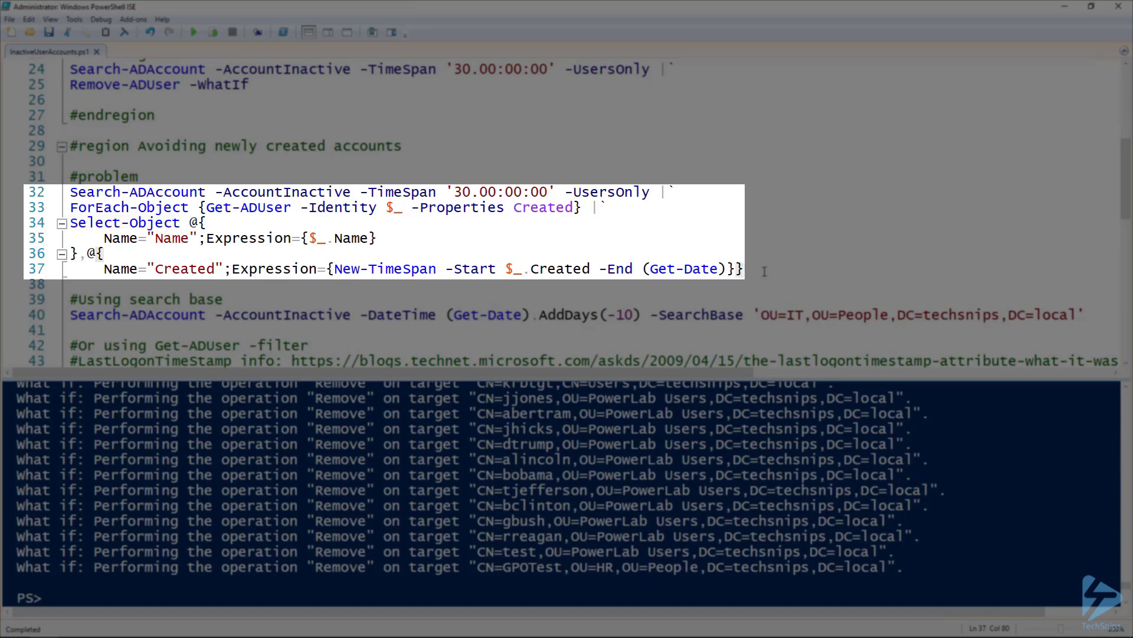
pyautogui.moveTo(762, 269)
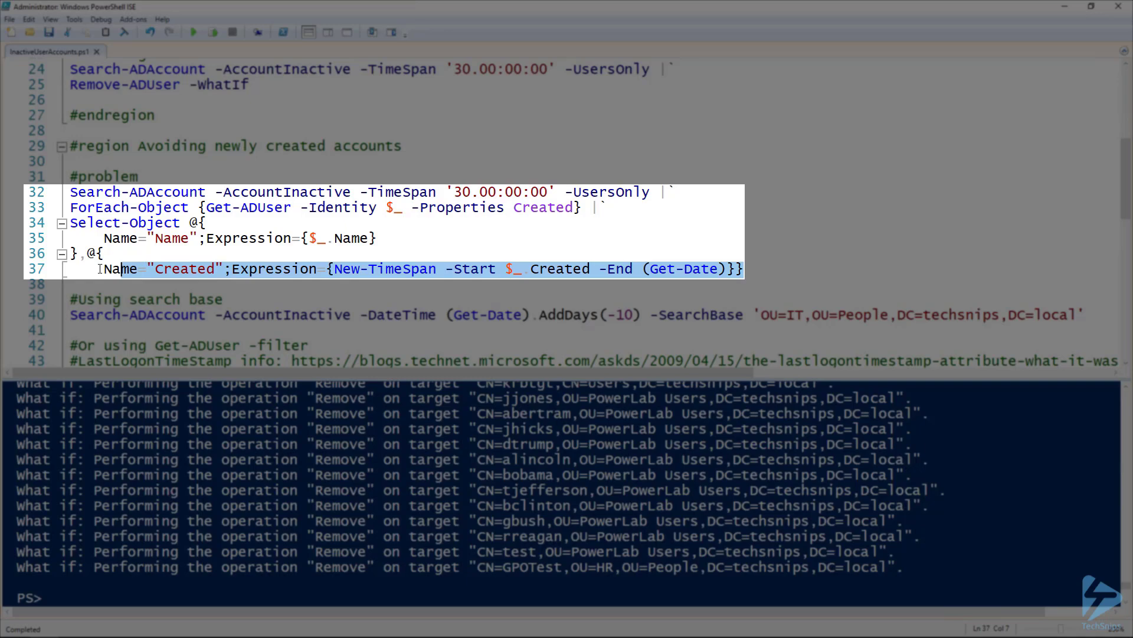
pyautogui.click(192, 32)
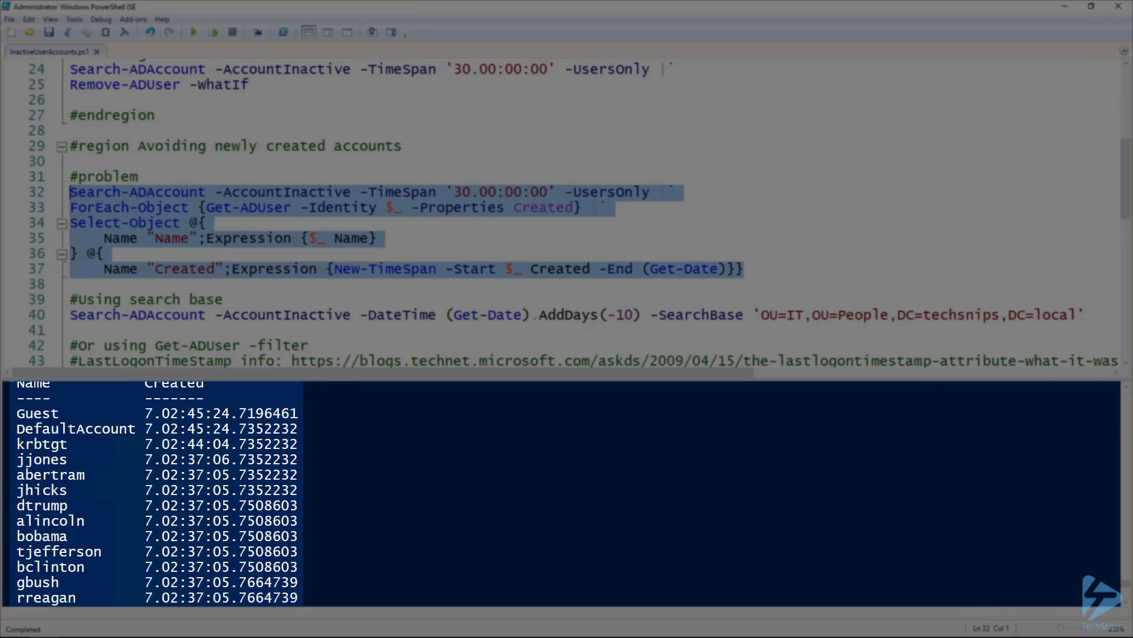
# - Run the Search-ADAccount query limited to the IT OU via -SearchBase
pyautogui.scroll(-3)
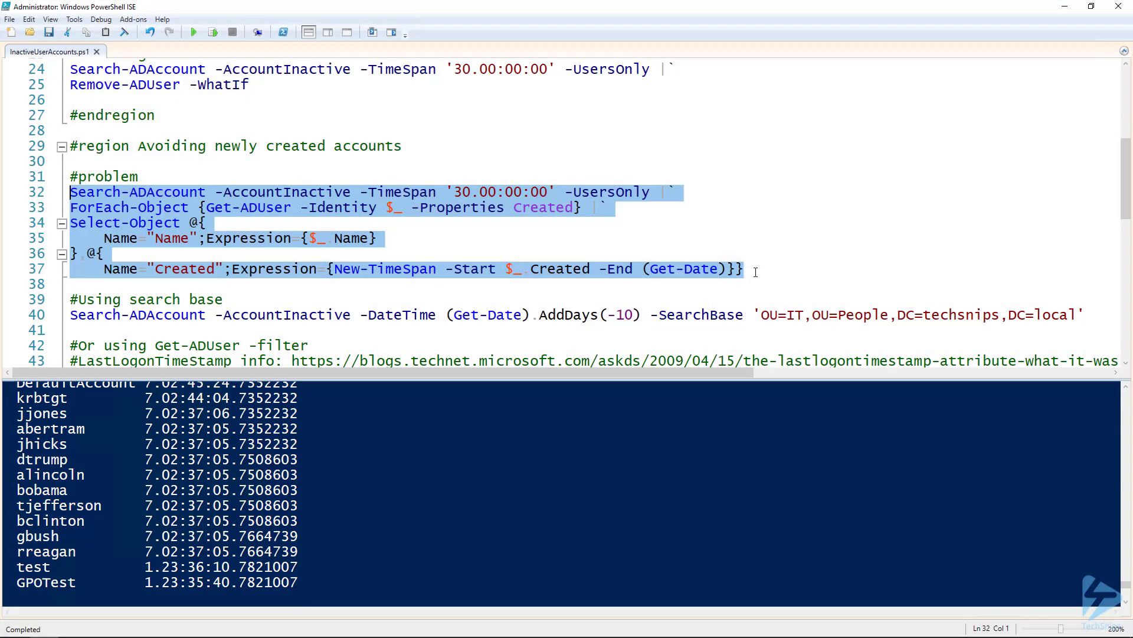
pyautogui.click(743, 268)
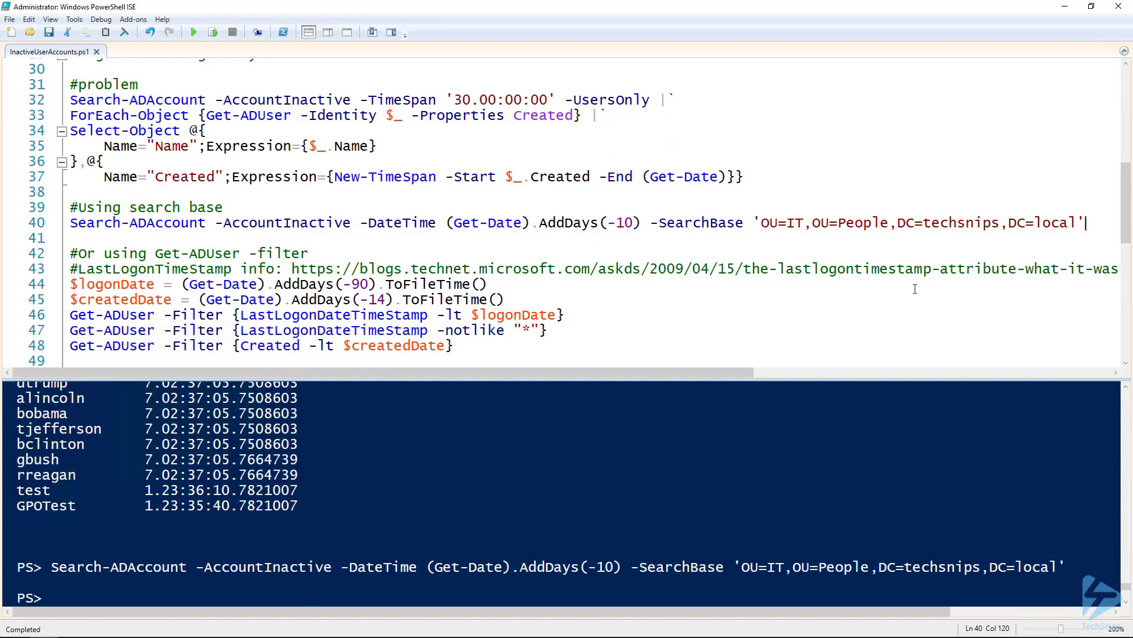
# - Run the $logonDate (90 days ago) and $createdDate (14 days ago) assignments
pyautogui.scroll(-3)
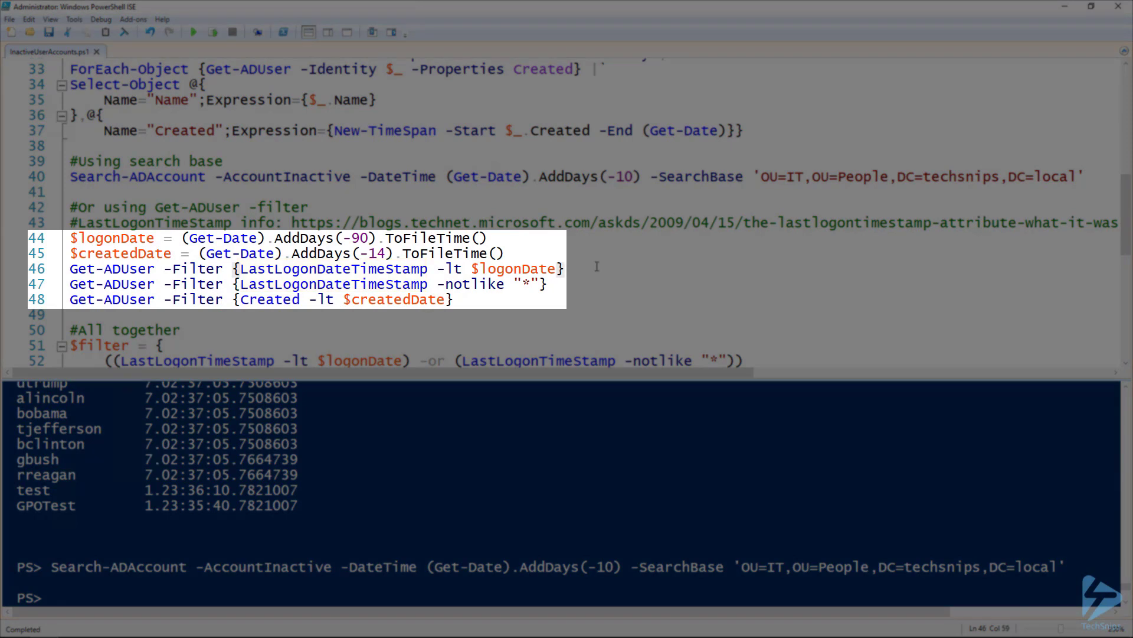
pyautogui.click(568, 268)
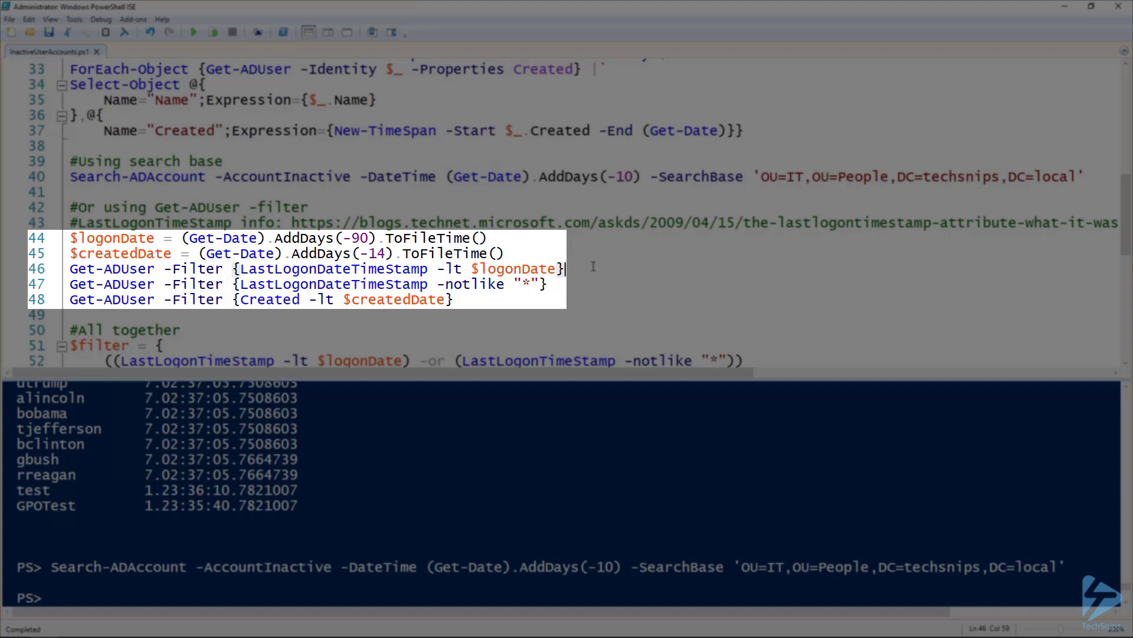
pyautogui.click(489, 237)
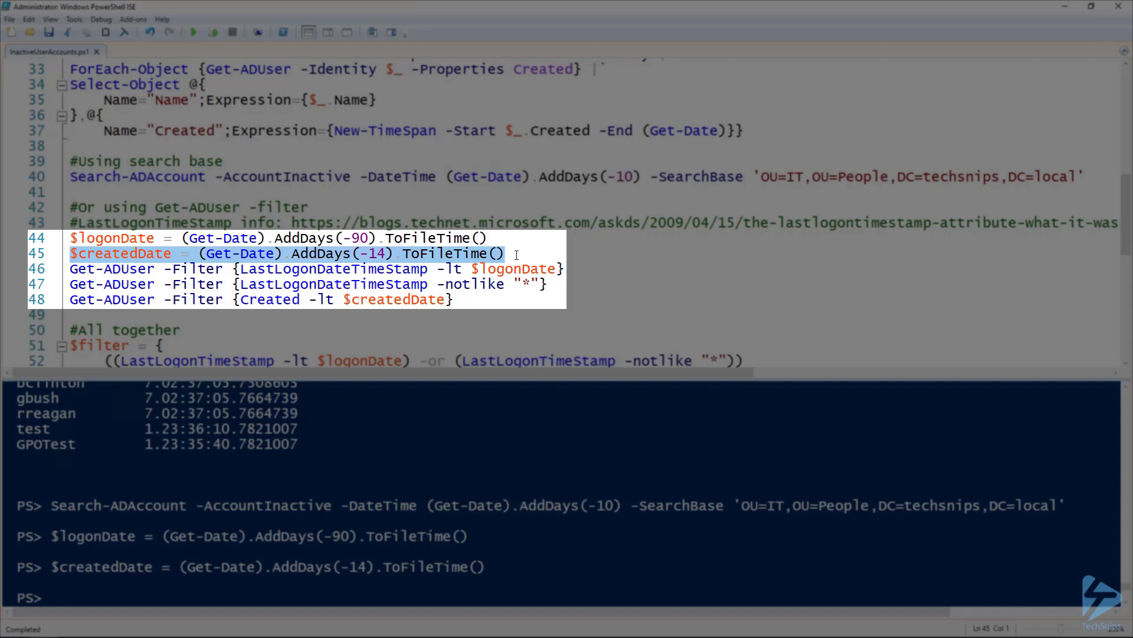
# - Run the three Get-ADUser filters: old logons, missing logon timestamps, older creation dates
pyautogui.click(569, 268)
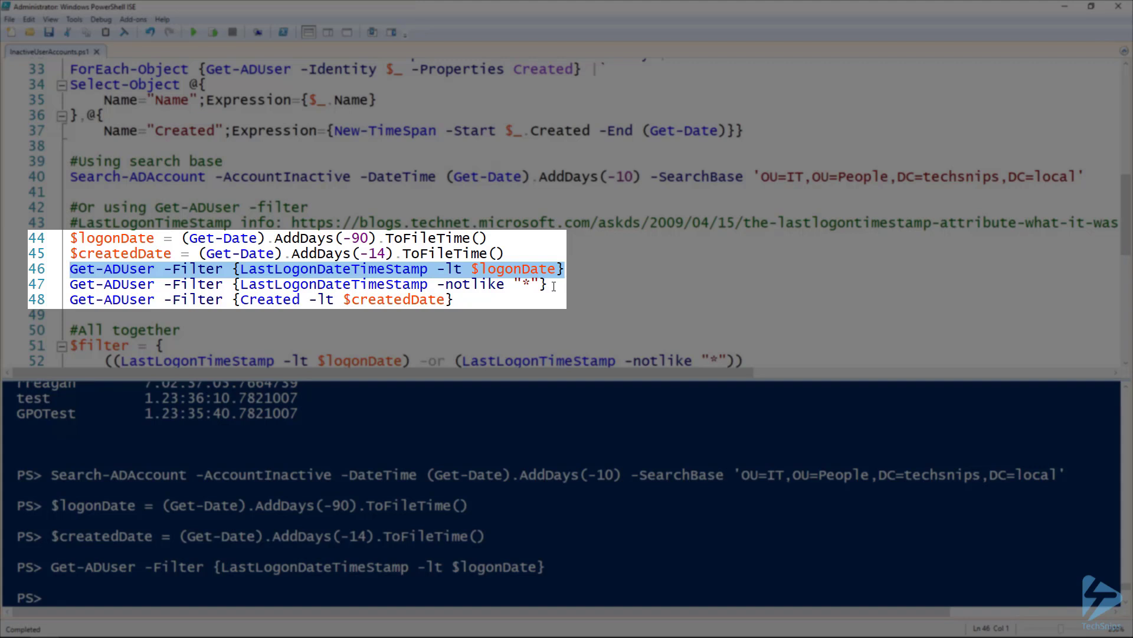
pyautogui.click(552, 283)
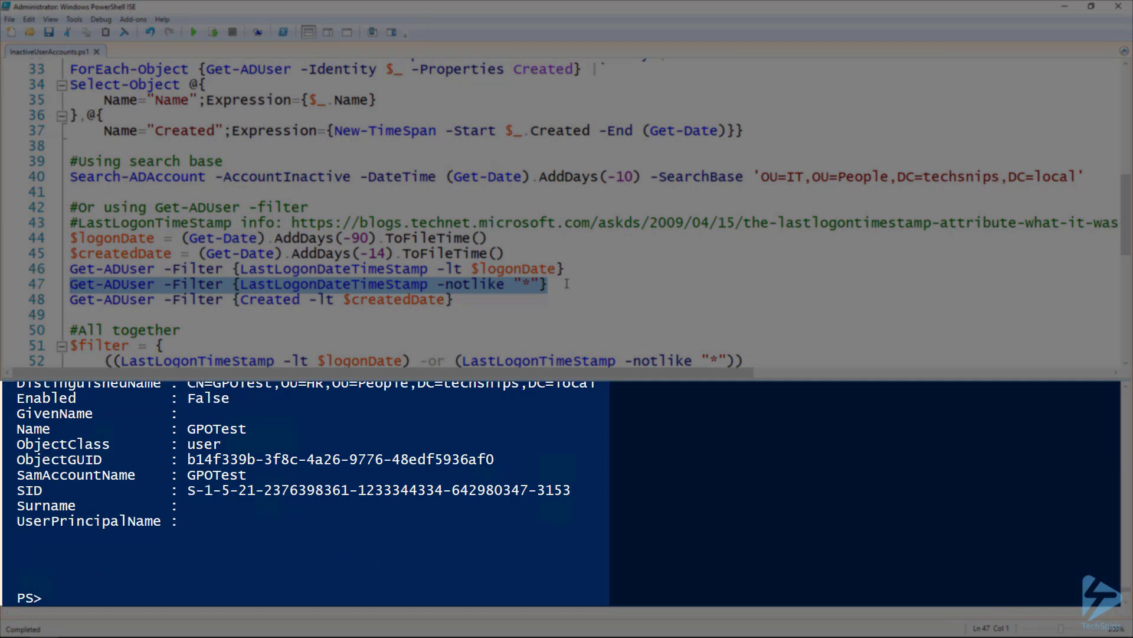
pyautogui.click(453, 299)
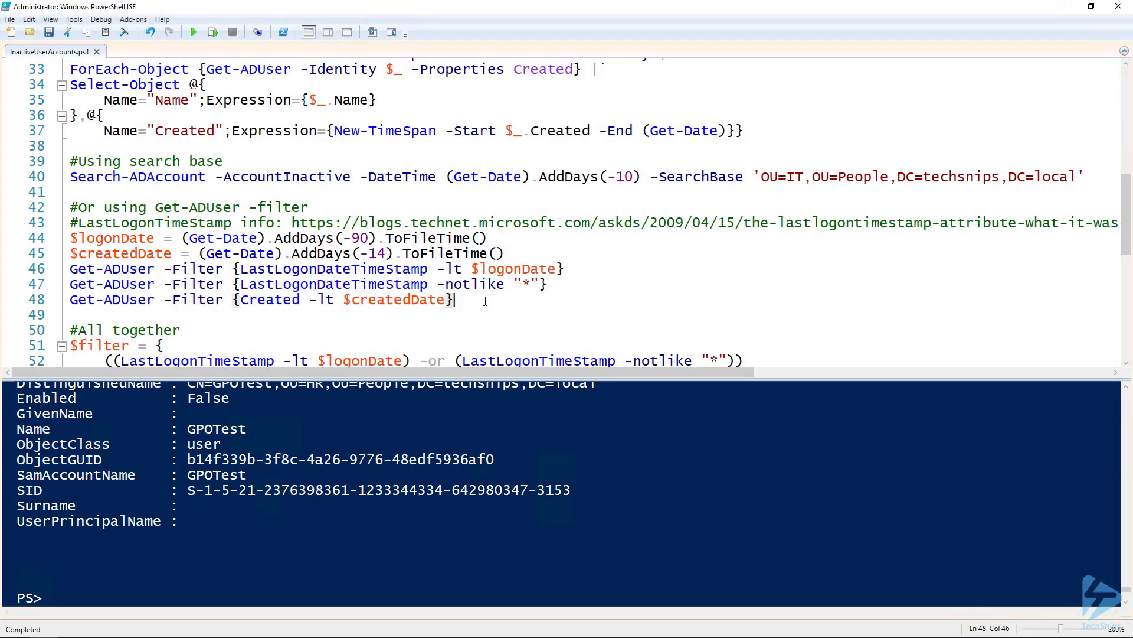
pyautogui.press('F8')
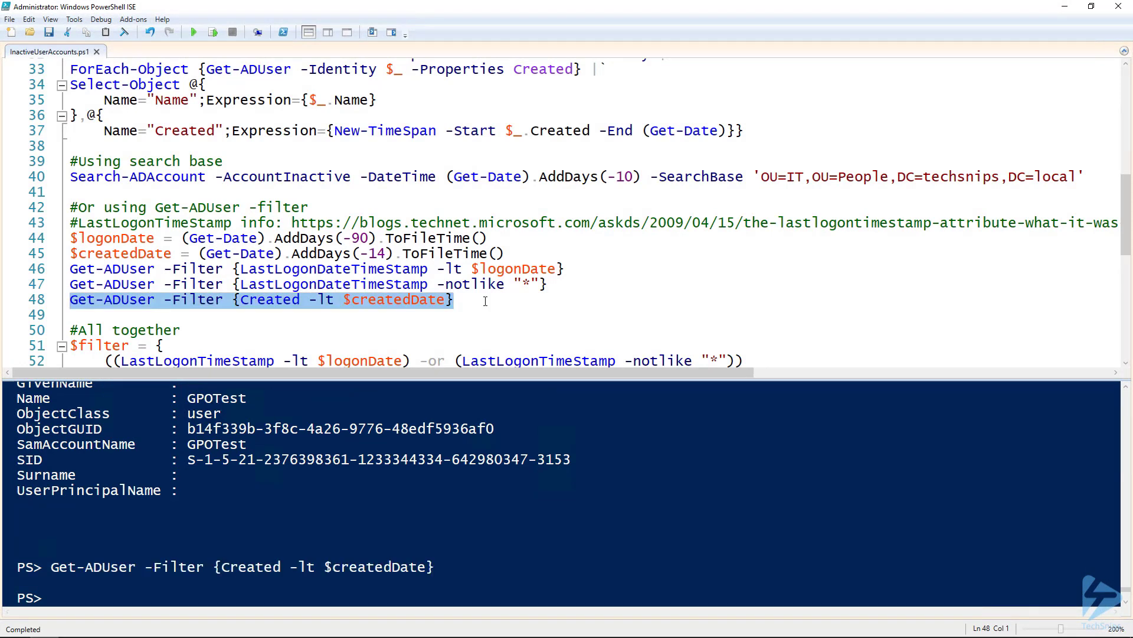
pyautogui.click(453, 299)
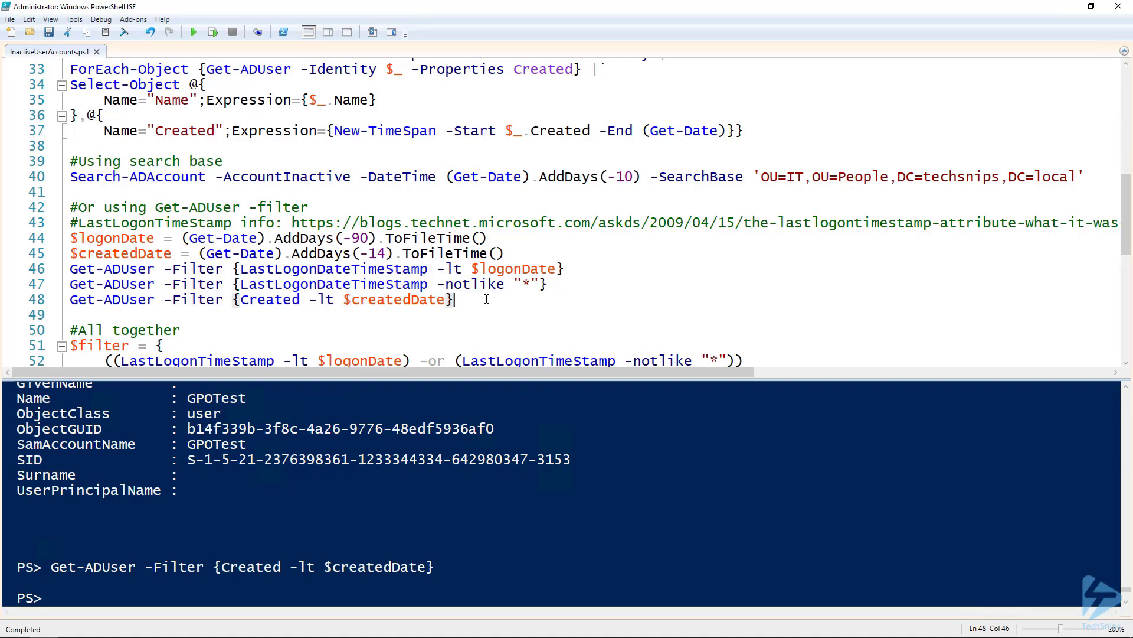
pyautogui.scroll(-3)
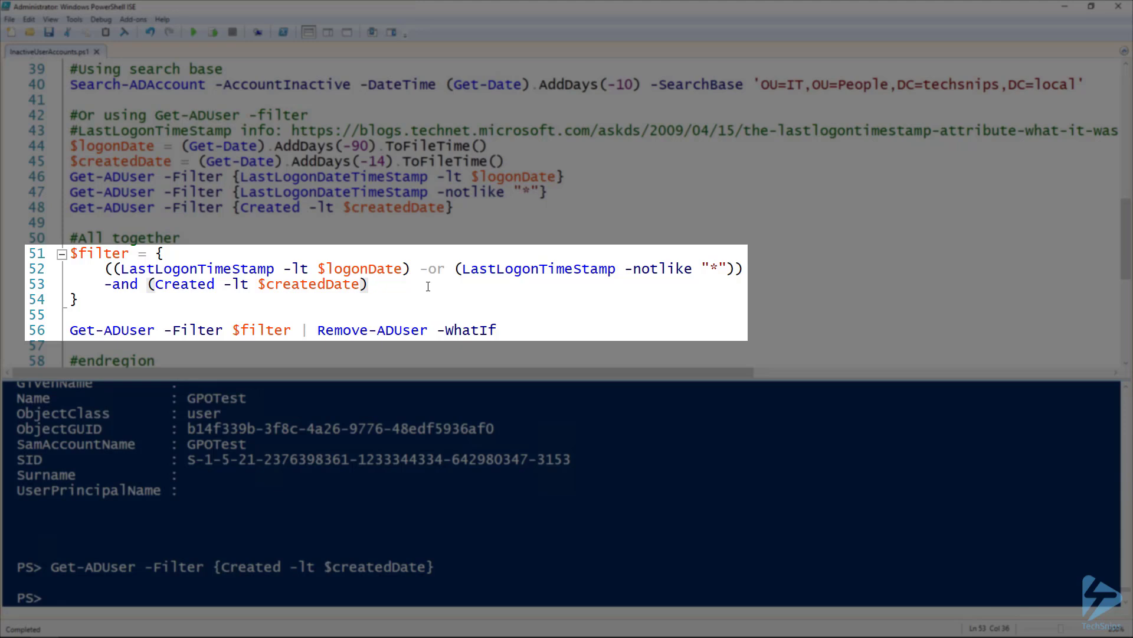
# - Review the combined $filter block and run Get-ADUser -Filter $filter, then mark Remove-ADUser in the pipeline
pyautogui.click(369, 284)
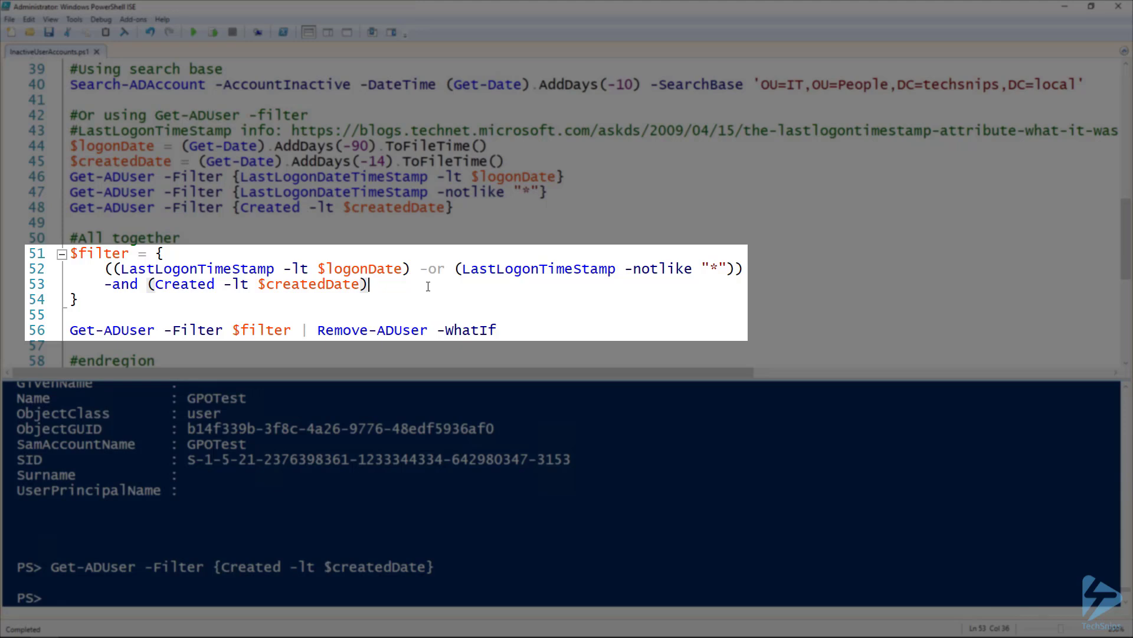
pyautogui.click(756, 268)
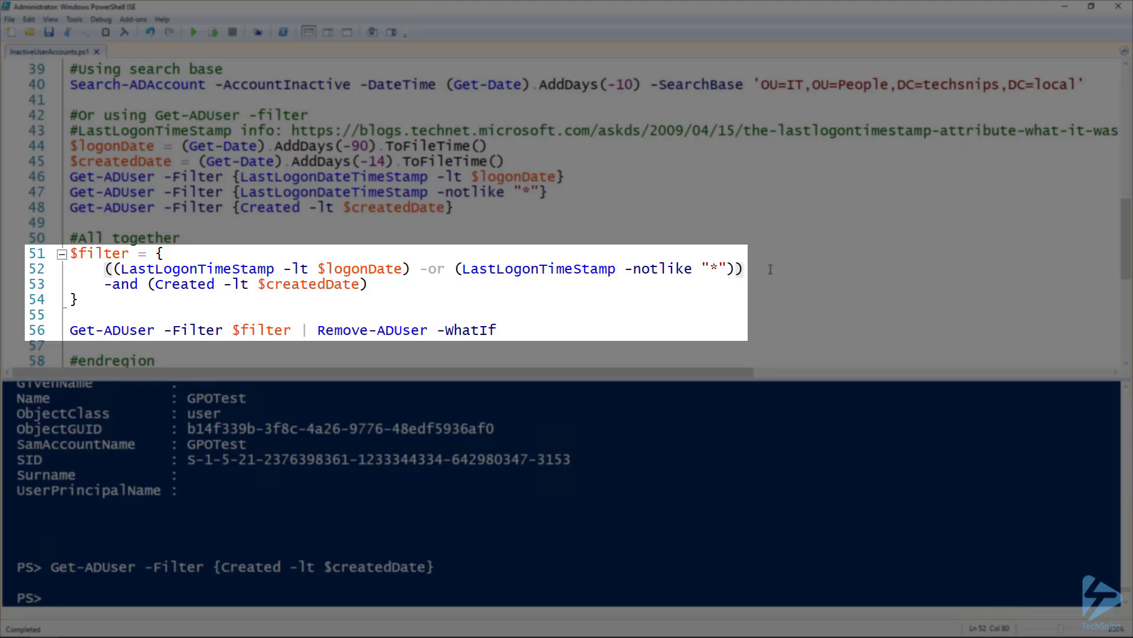
pyautogui.doubleClick(252, 268)
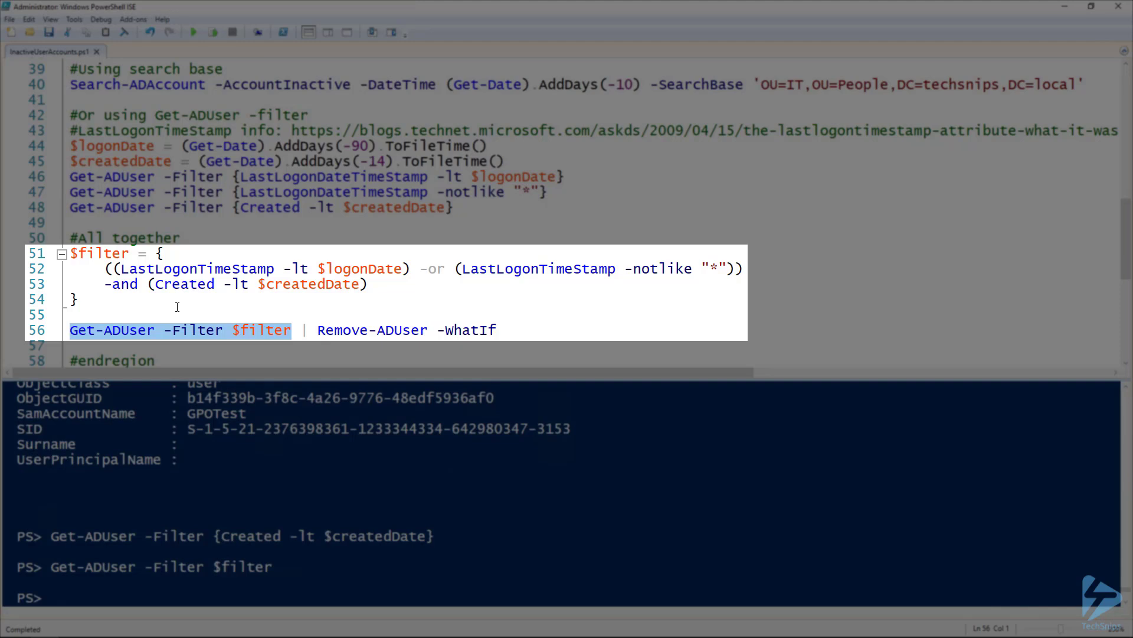
pyautogui.click(529, 329)
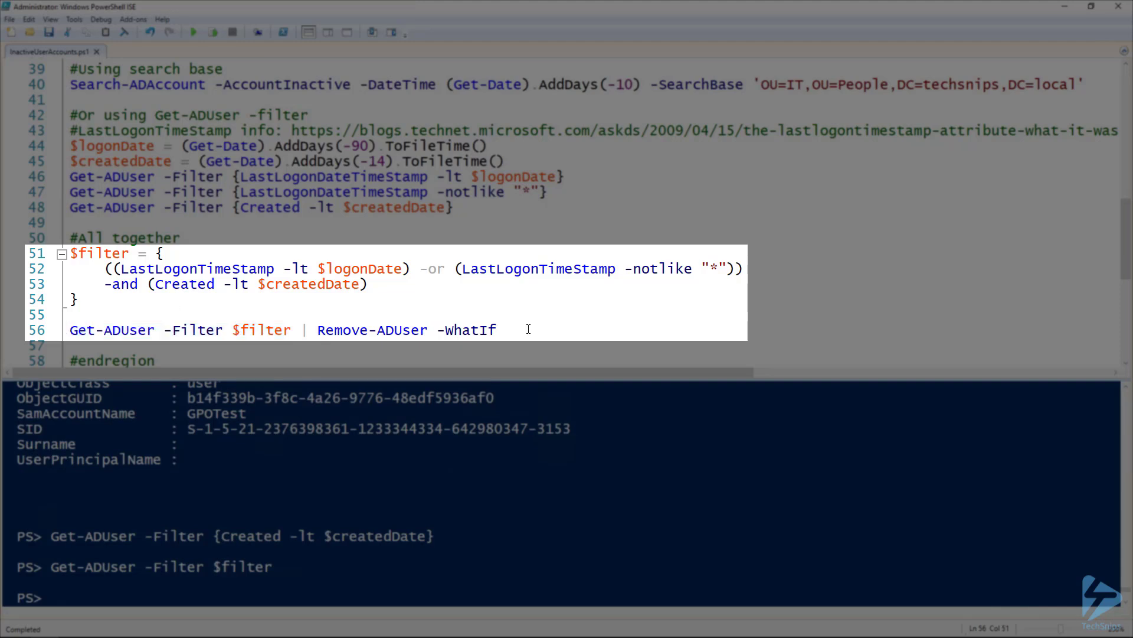
pyautogui.doubleClick(372, 329)
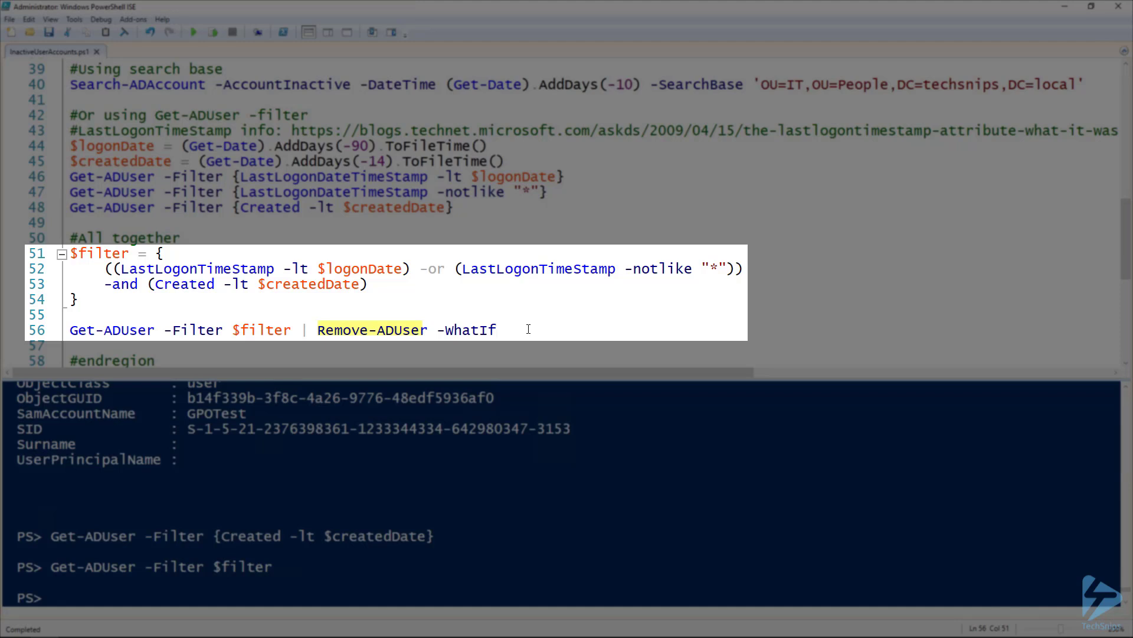